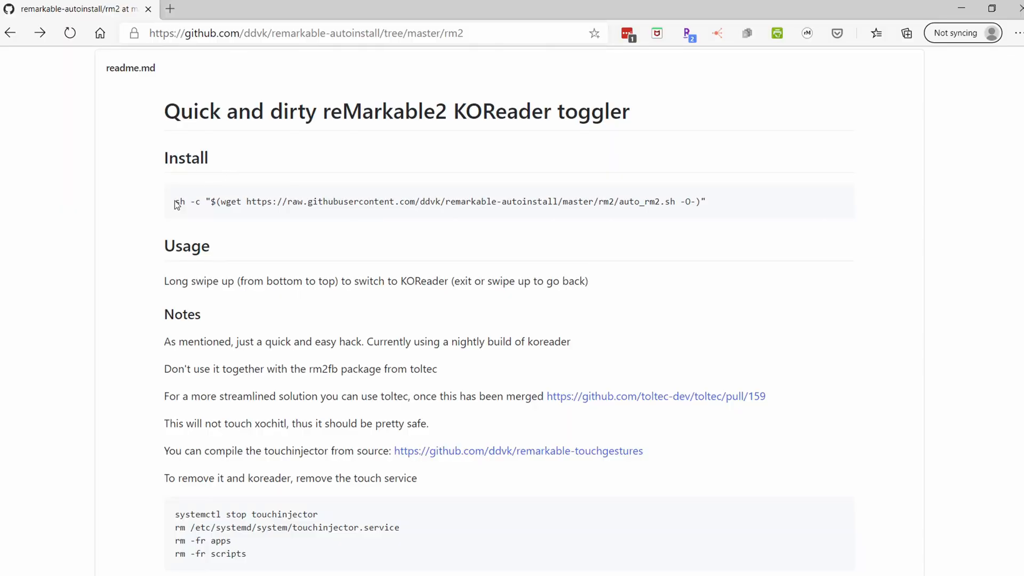
# Step: Select the sh -c KOReader toggler install command on the GitHub readme
pyautogui.moveTo(175, 202); pyautogui.dragTo(625, 201)
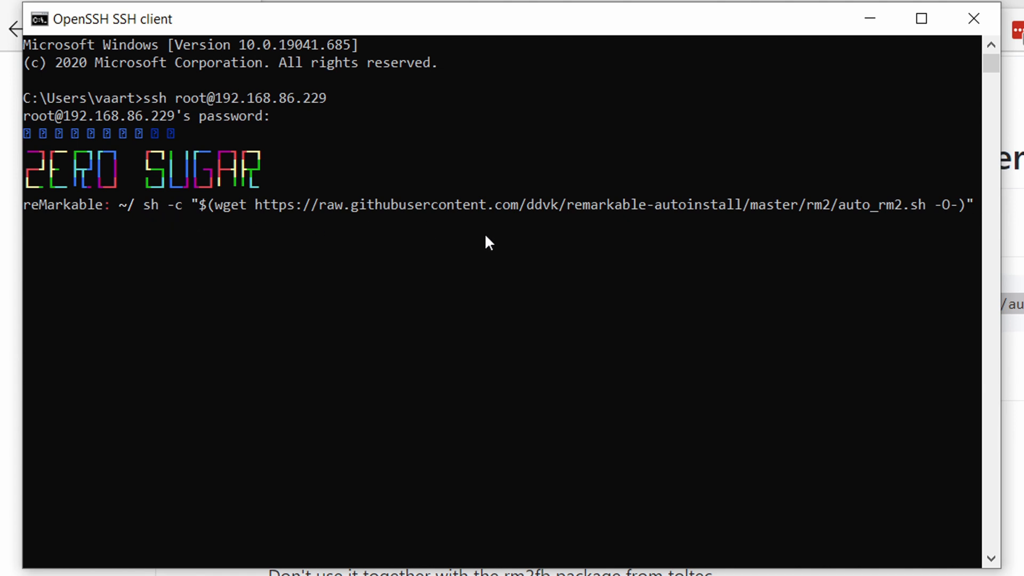
pyautogui.moveTo(859, 254)
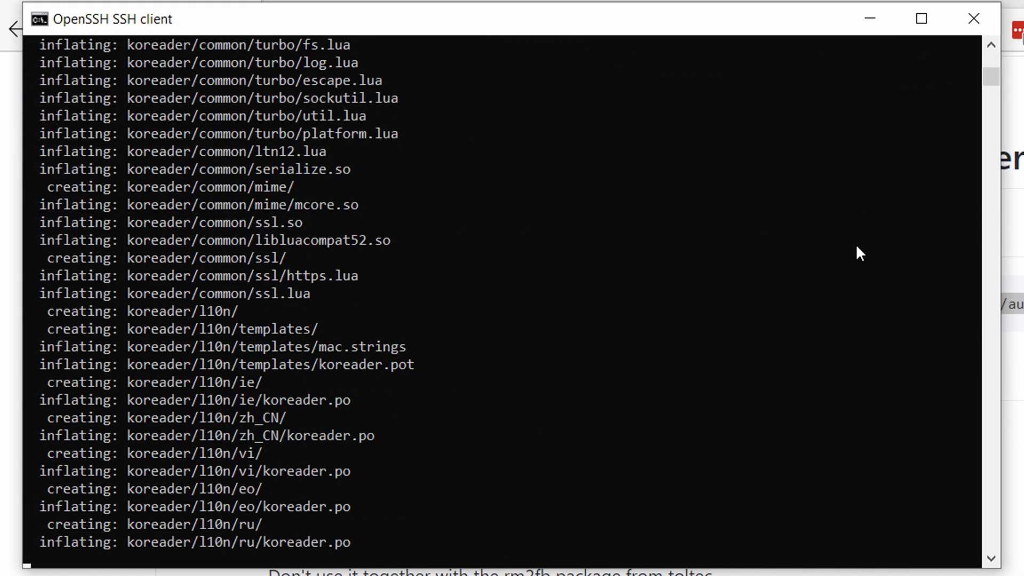
# Step: Scroll through the finished install output, then exit the SSH session
pyautogui.scroll(-3)
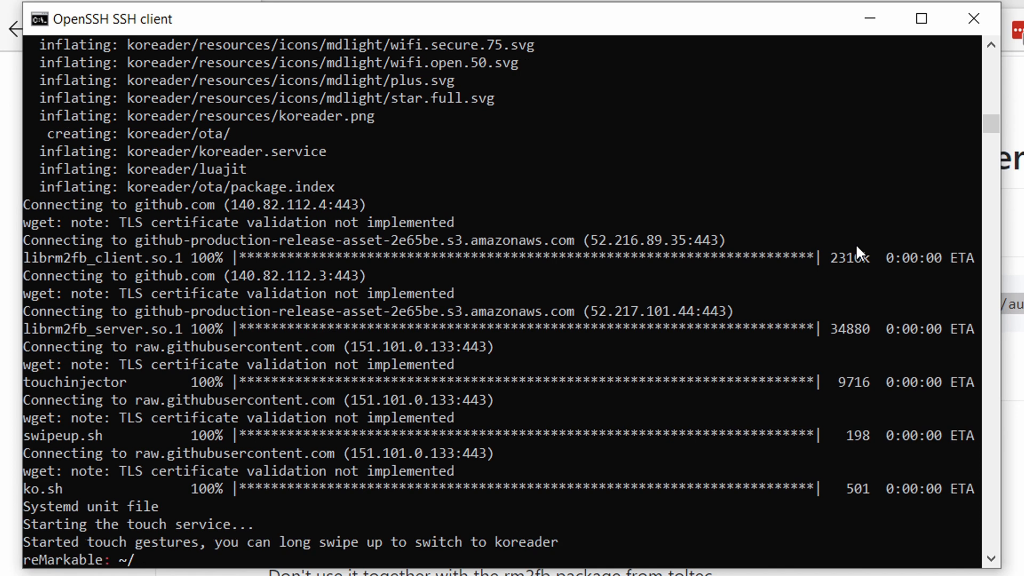
pyautogui.write('exit')
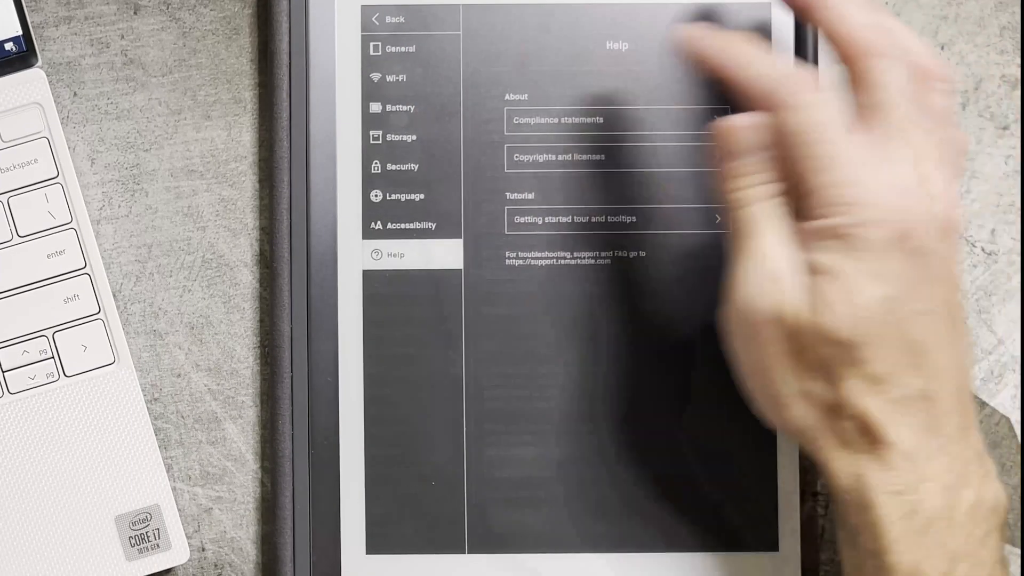
# Step: Bring the KOReader toggler readme back on screen after the swipe-up demonstration
pyautogui.click(386, 18)
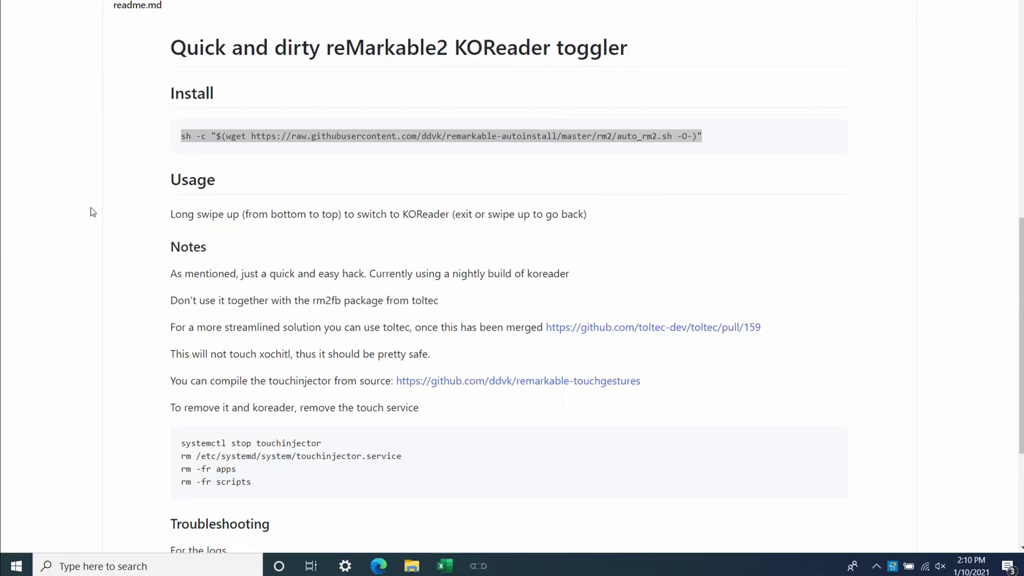
# Step: Launch WinSCP from the taskbar to show its saved reMarkable root logins
pyautogui.click(512, 566)
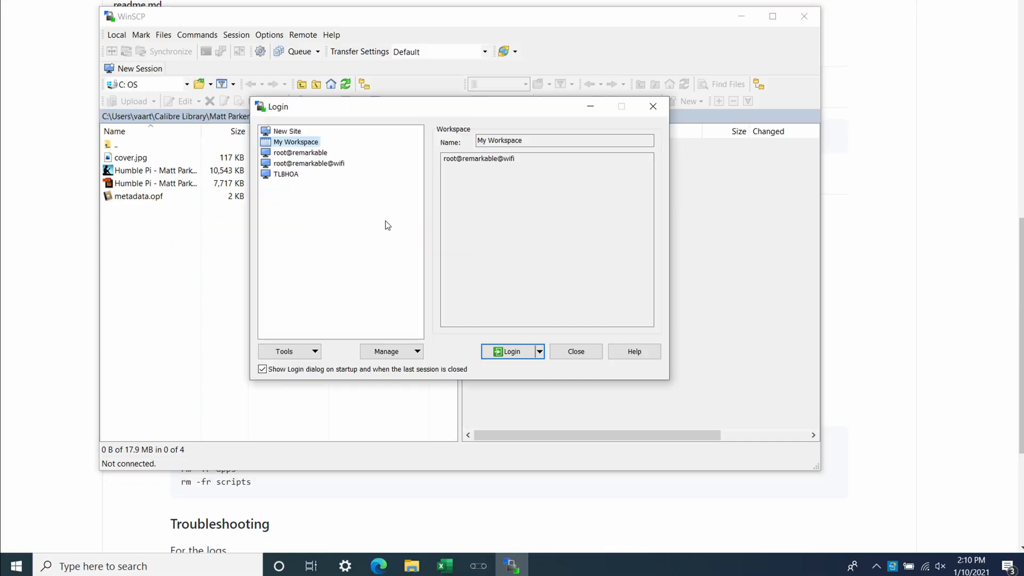